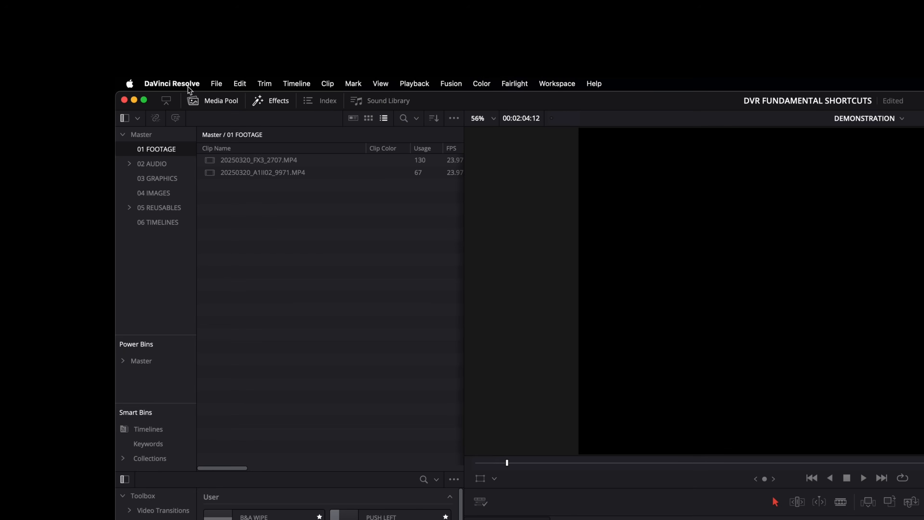
Launch Keyboard Customization from the DaVinci Resolve application menu
left_click(172, 84)
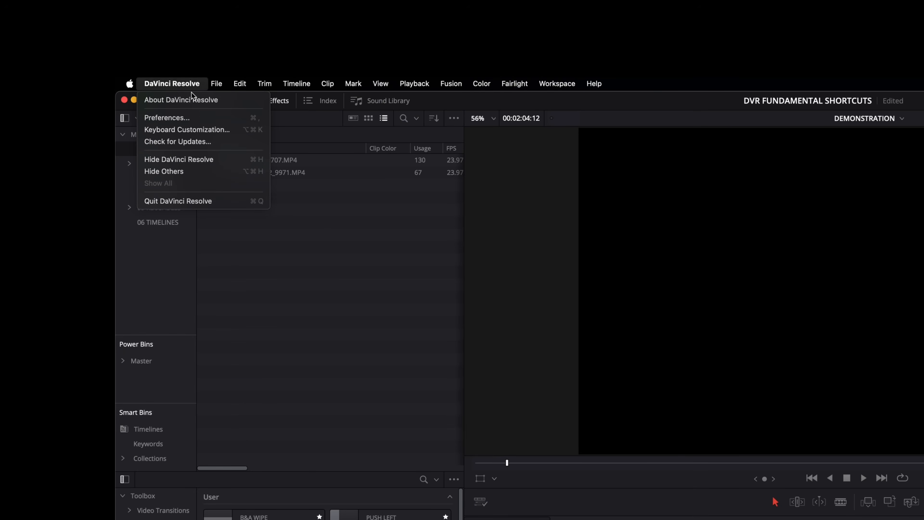
mouse_move(234, 133)
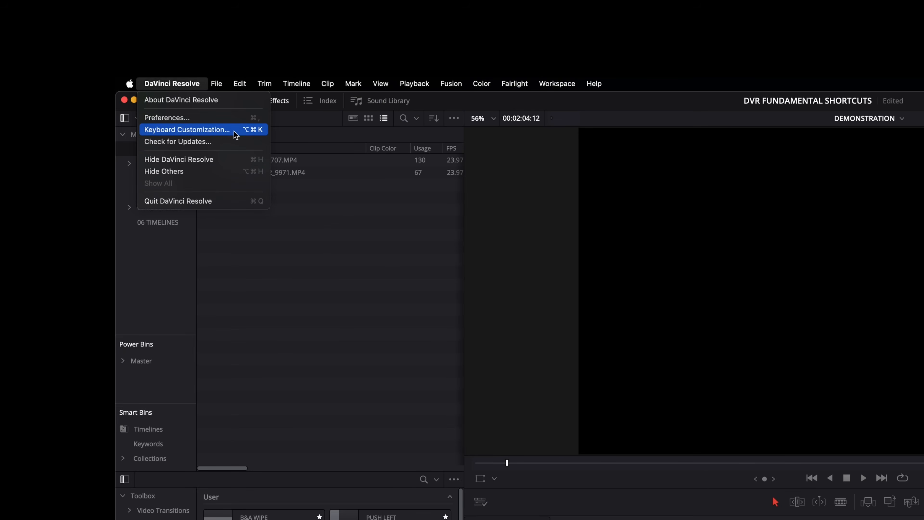
left_click(186, 129)
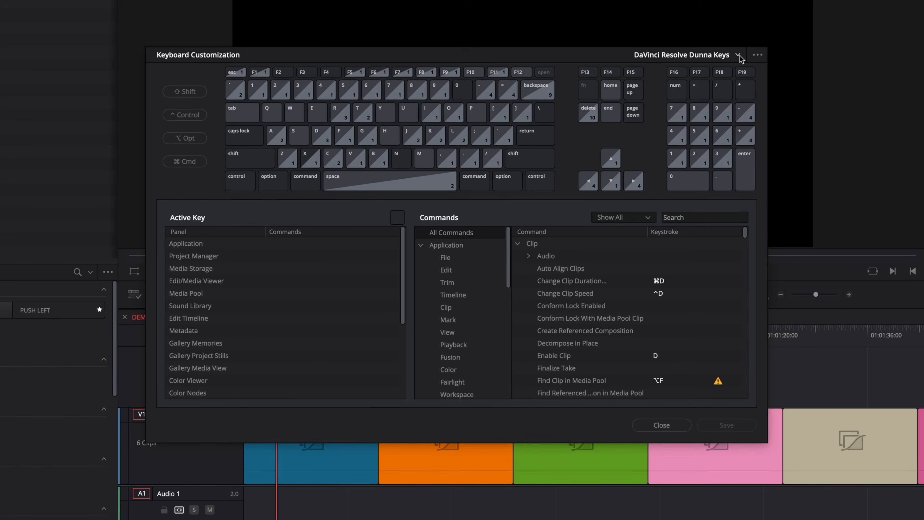
Browse the shortcut map and filter it to the Cmd-modifier assignments
left_click(737, 55)
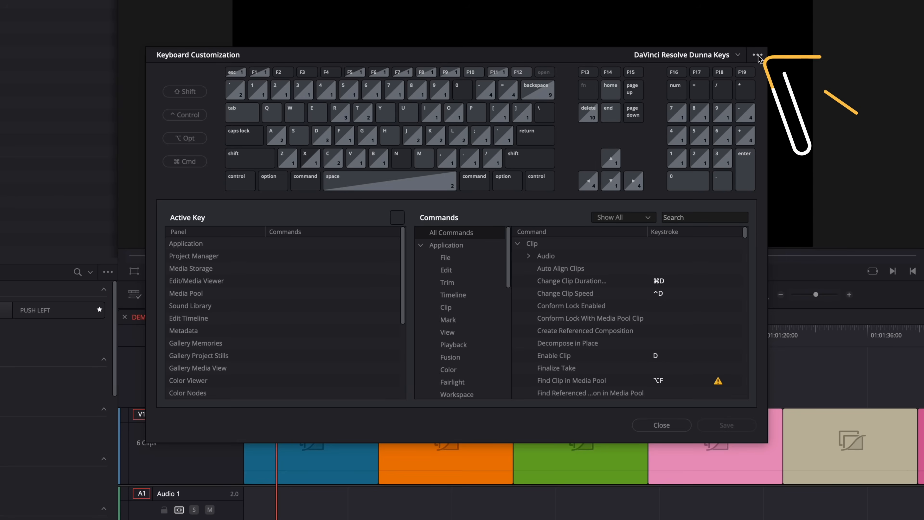
left_click(757, 54)
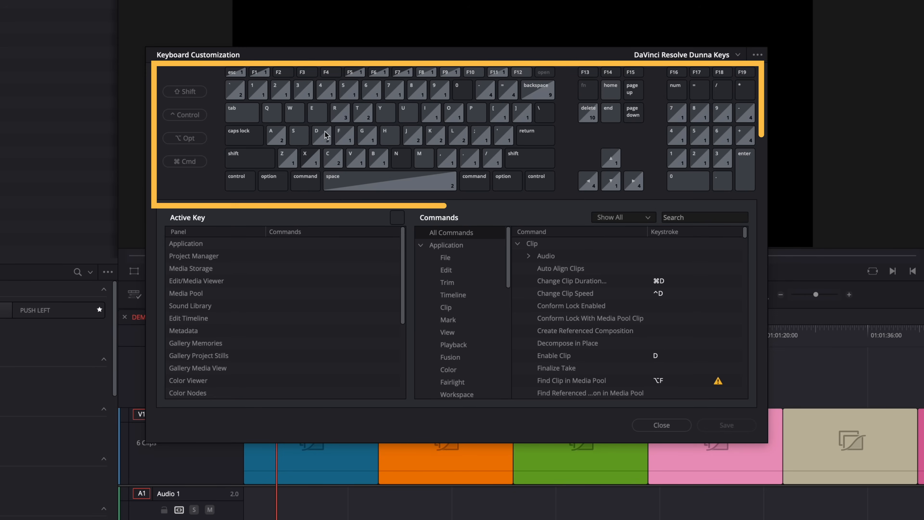
left_click(322, 136)
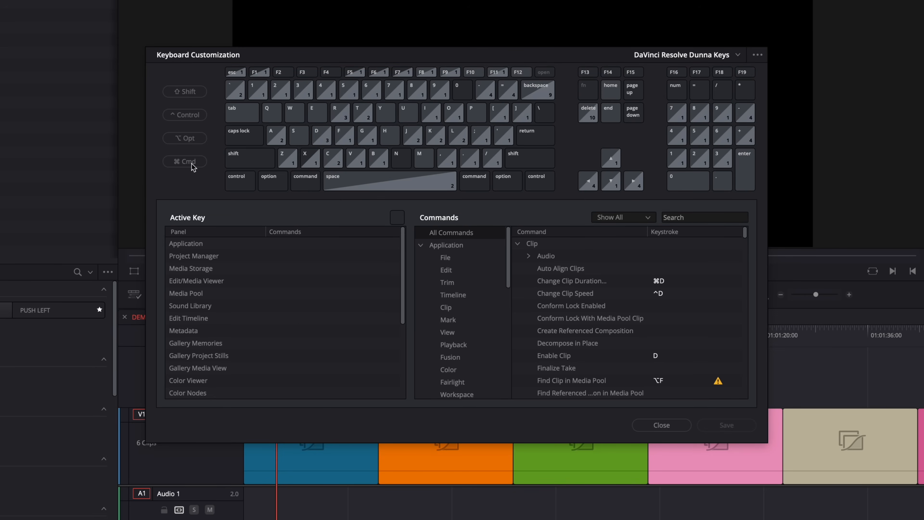
left_click(185, 161)
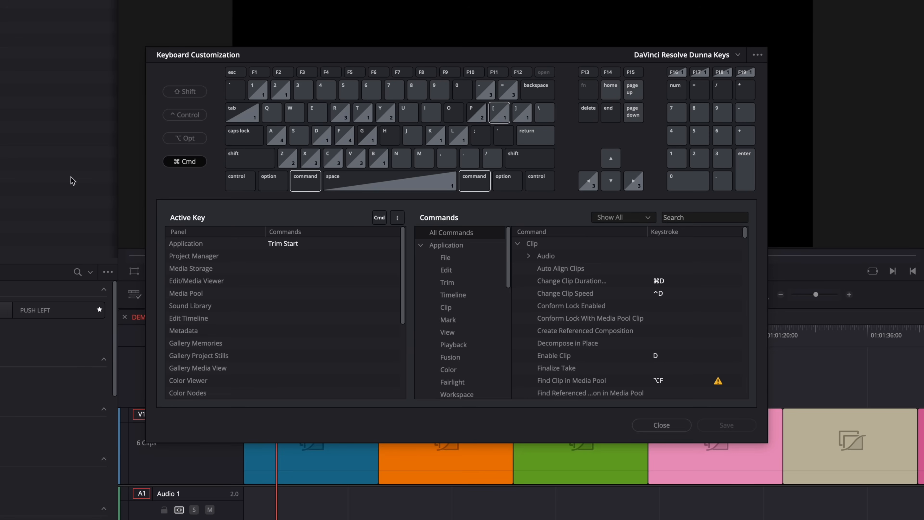
mouse_move(291, 247)
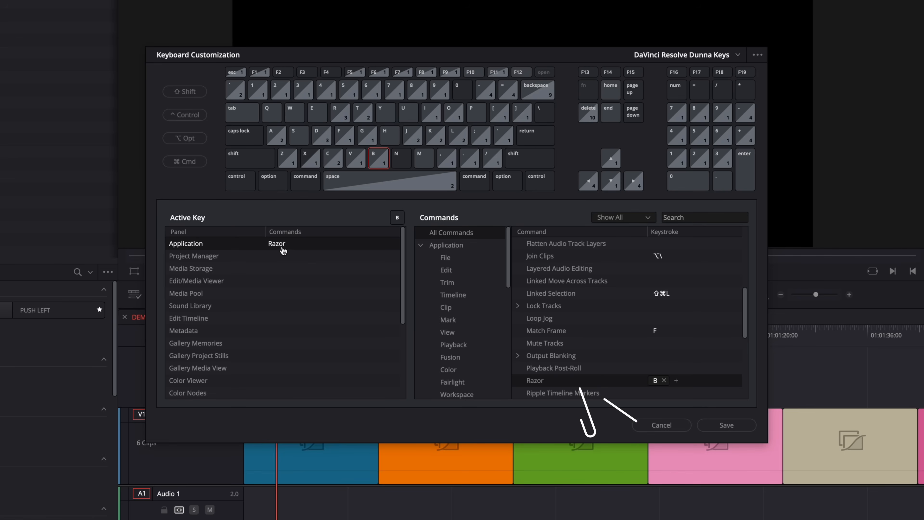
Search 'trim' and add Ctrl+Alt+Cmd+L as a second keystroke for Trim Start
type("trim start")
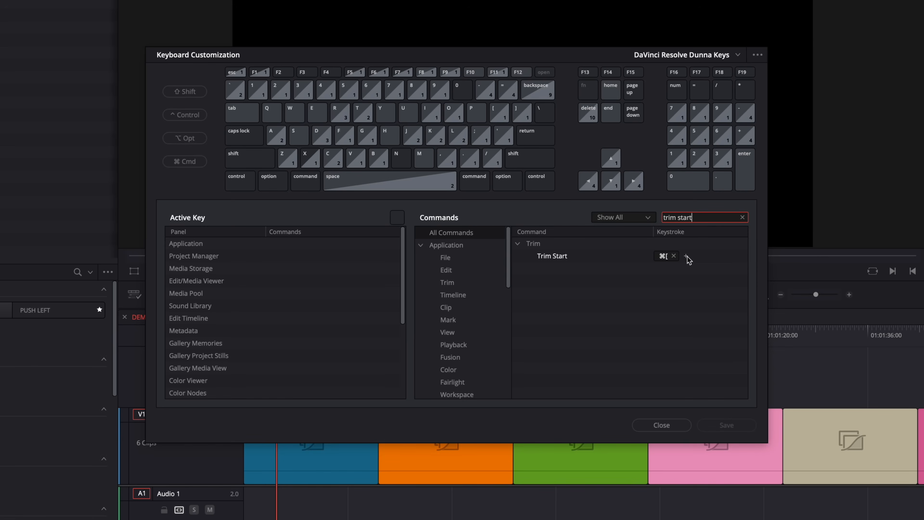
left_click(686, 256)
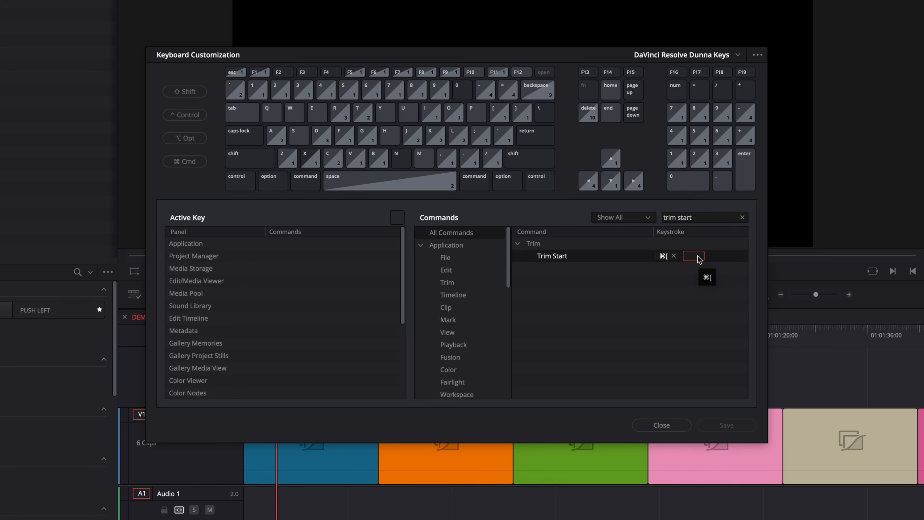
key("ctrl+alt+cmd+l")
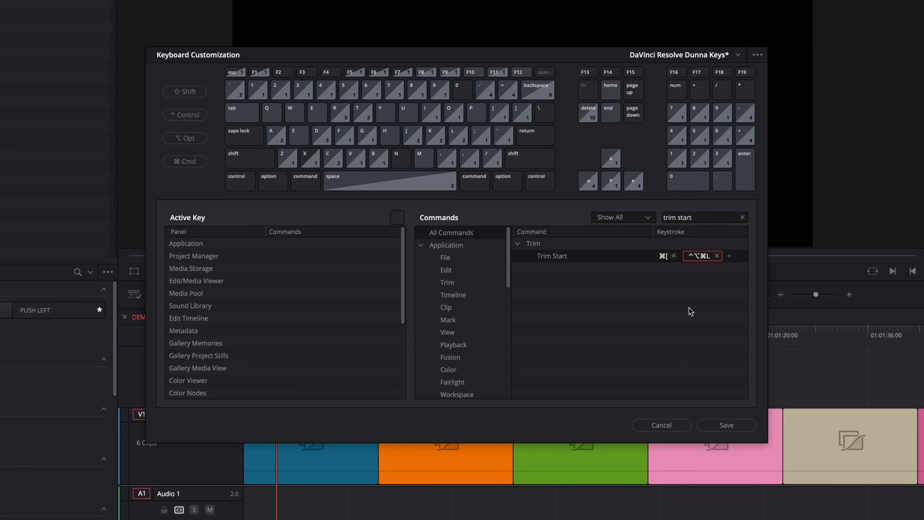
left_click(378, 158)
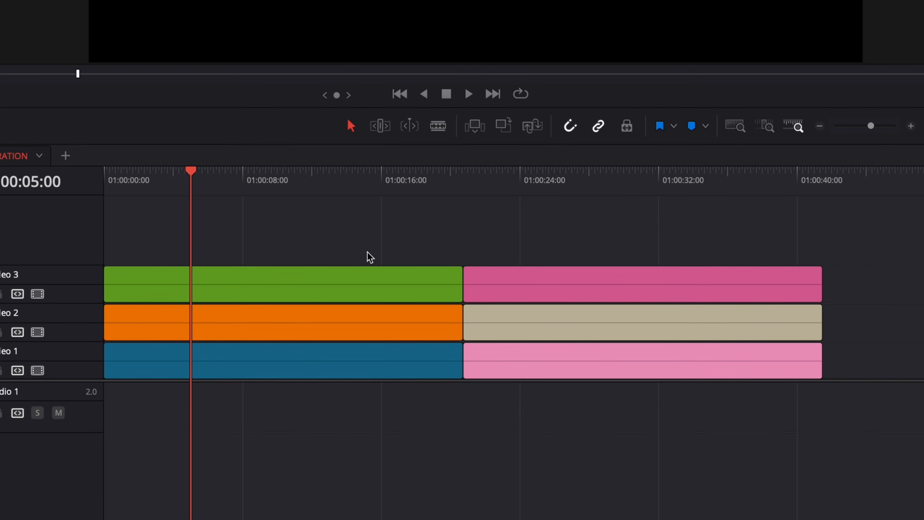
mouse_move(175, 195)
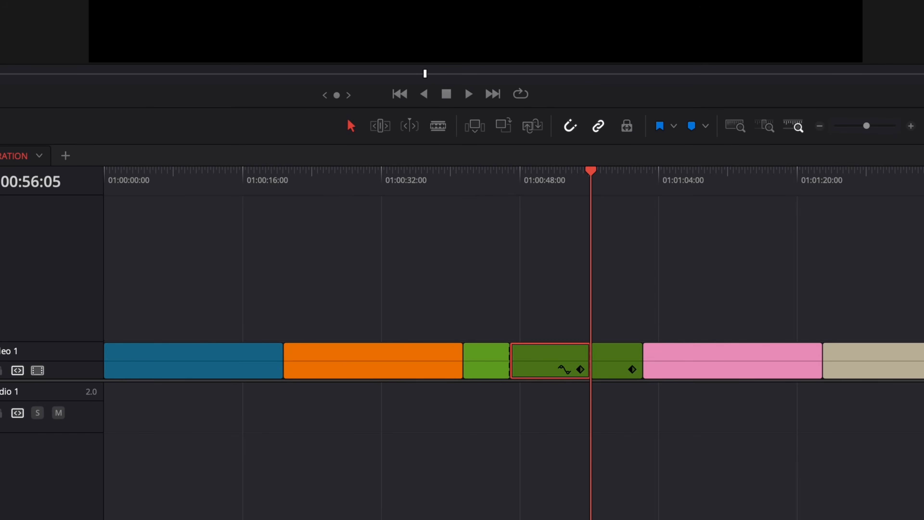
Delete the selected green-clip piece and marquee-select the clips right of the gap
key("Delete")
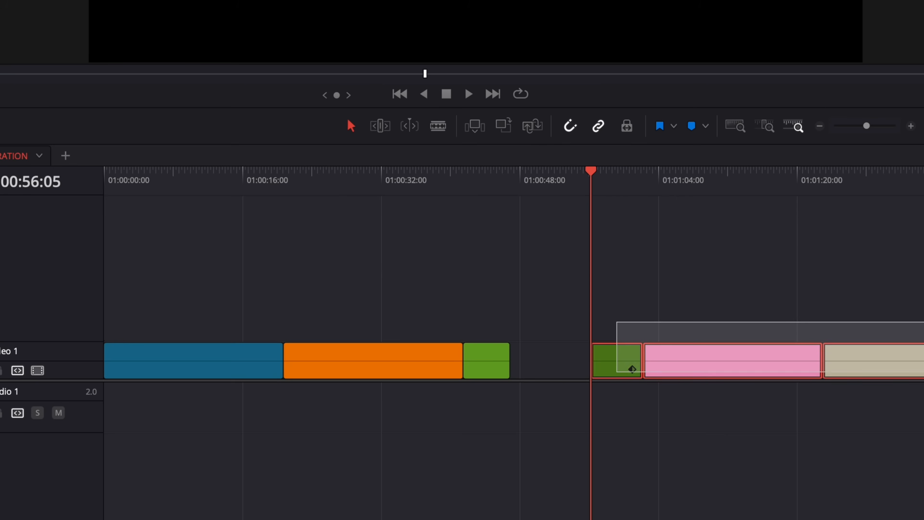
left_click_drag(617, 360, 535, 367)
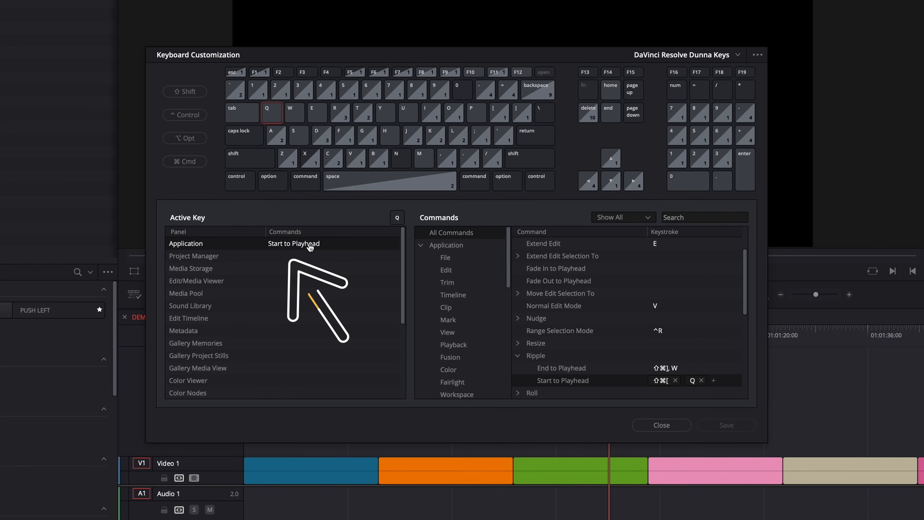
Check the commands bound to Q and to the Trim Start and Trim End keys
left_click(295, 112)
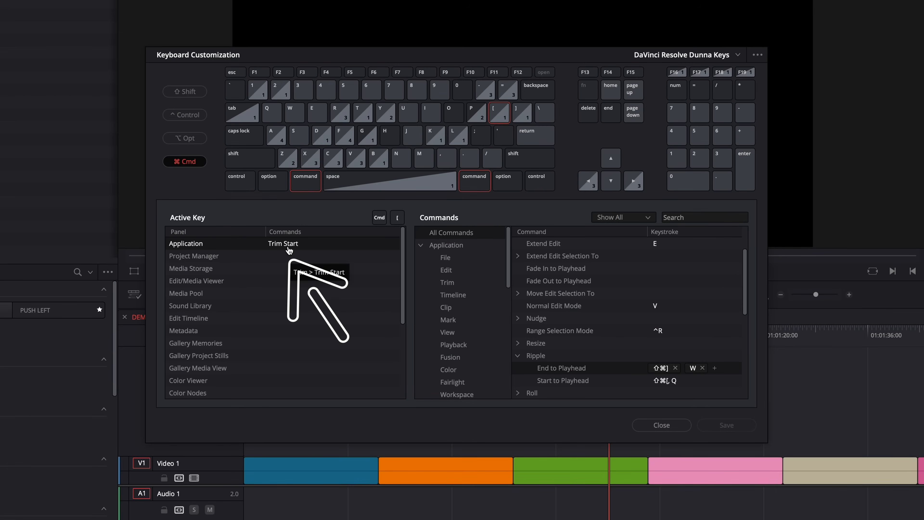
left_click(522, 113)
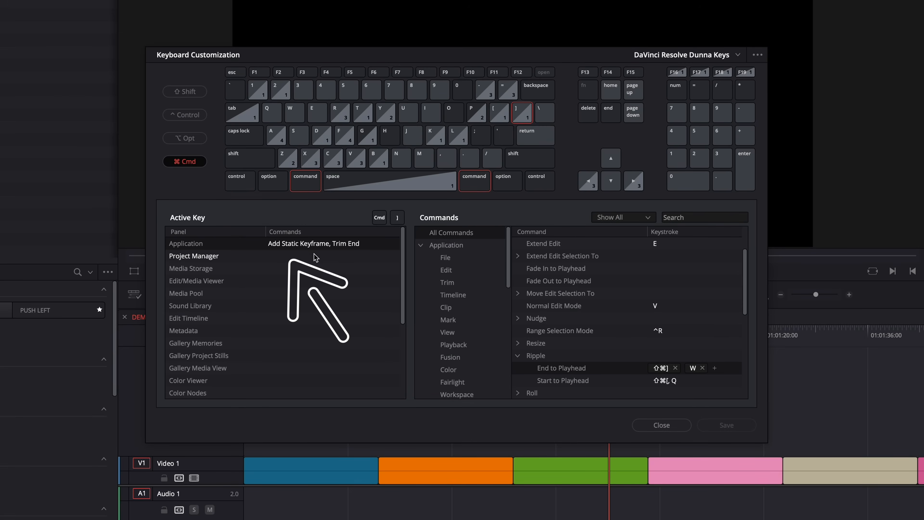
left_click(663, 425)
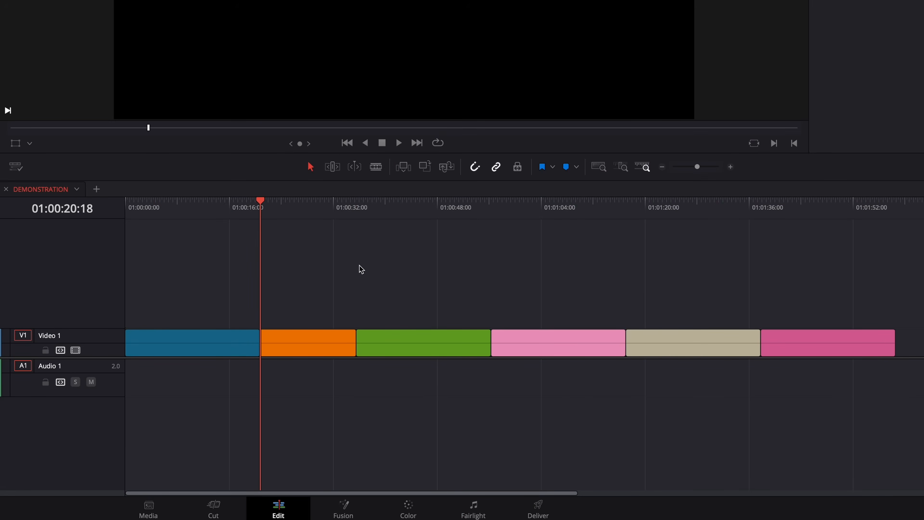
Leave the shortcut editor and return to the Edit page timeline
left_click(299, 205)
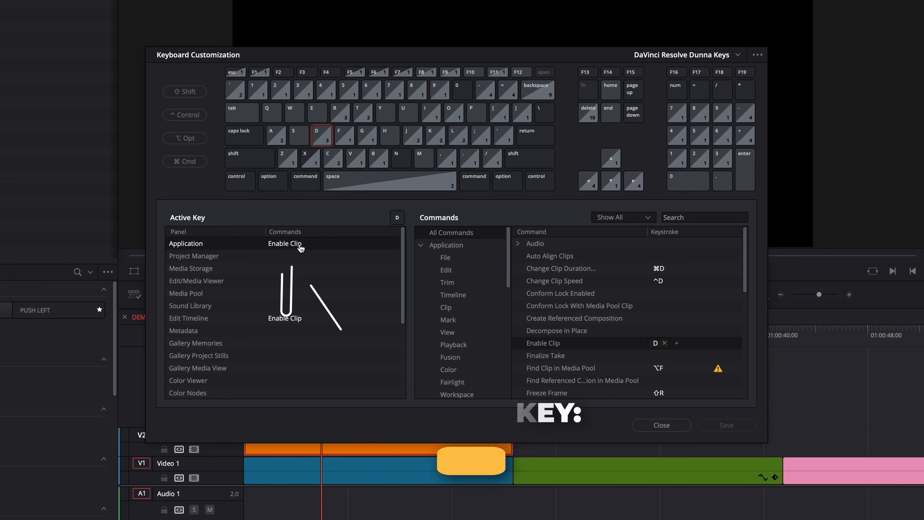
Confirm D triggers Enable Clip, then select the Text+ title clip and disable it
left_click(662, 425)
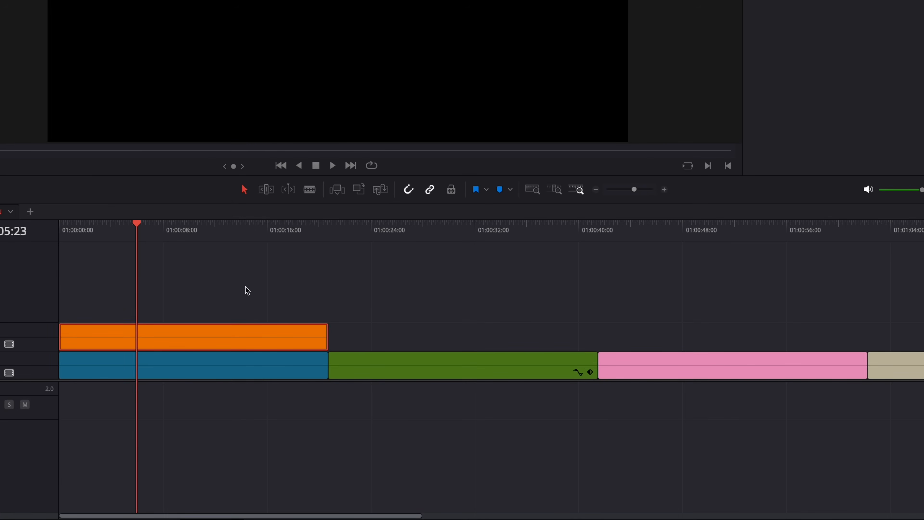
left_click(203, 339)
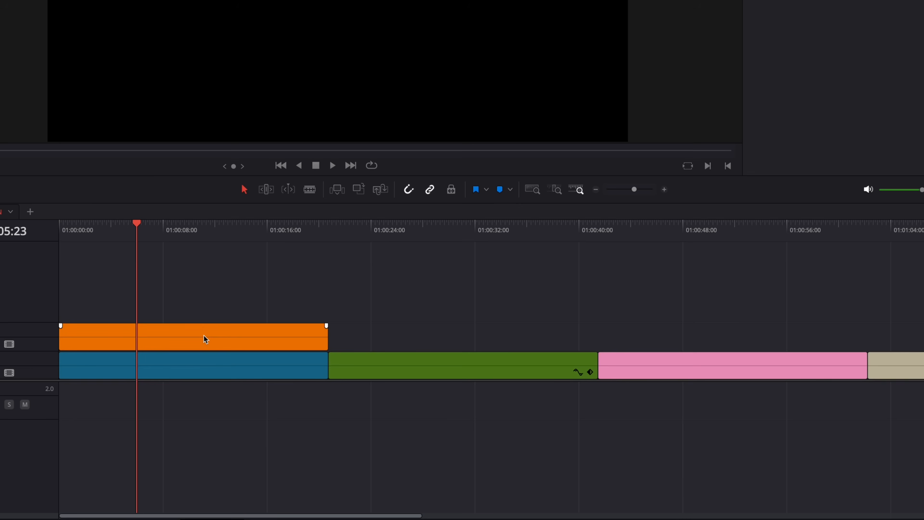
left_click(204, 339)
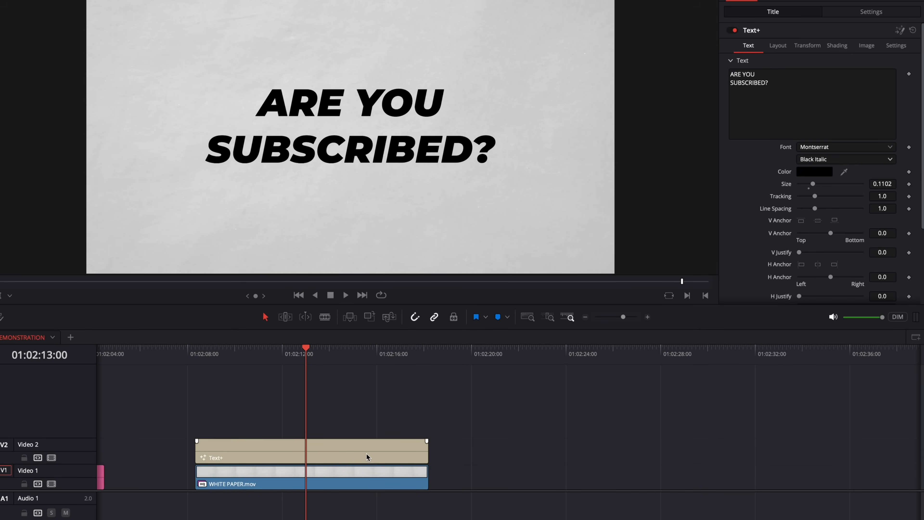
left_click(368, 458)
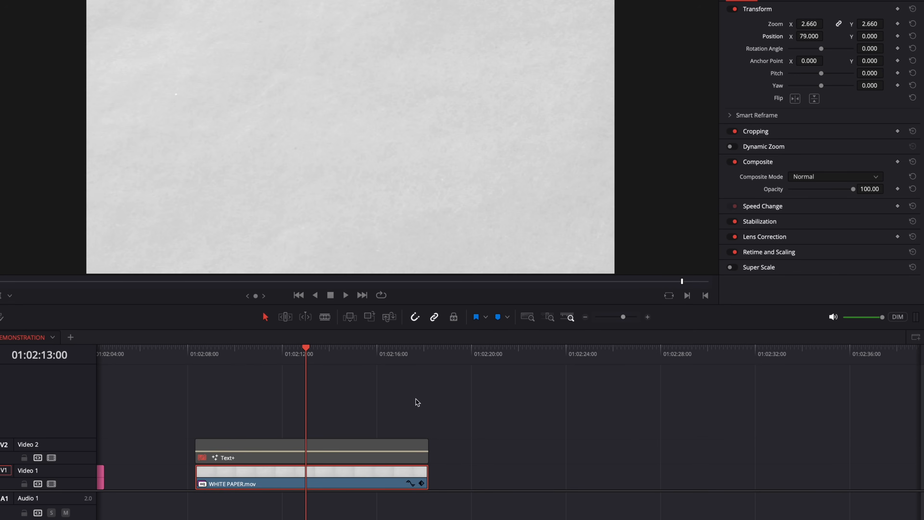
left_click(251, 455)
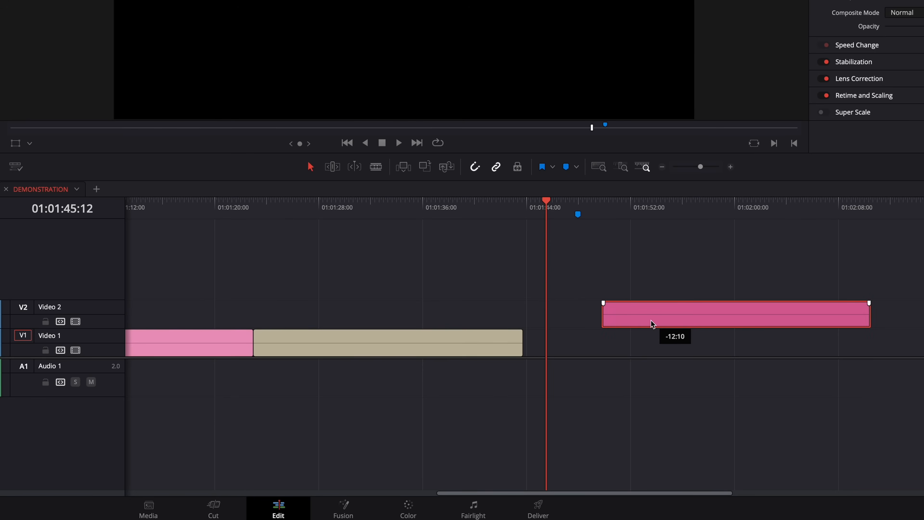
Drag the pink Video 2 clip to the playhead, then reposition it freely with snapping off
left_click_drag(651, 315, 626, 314)
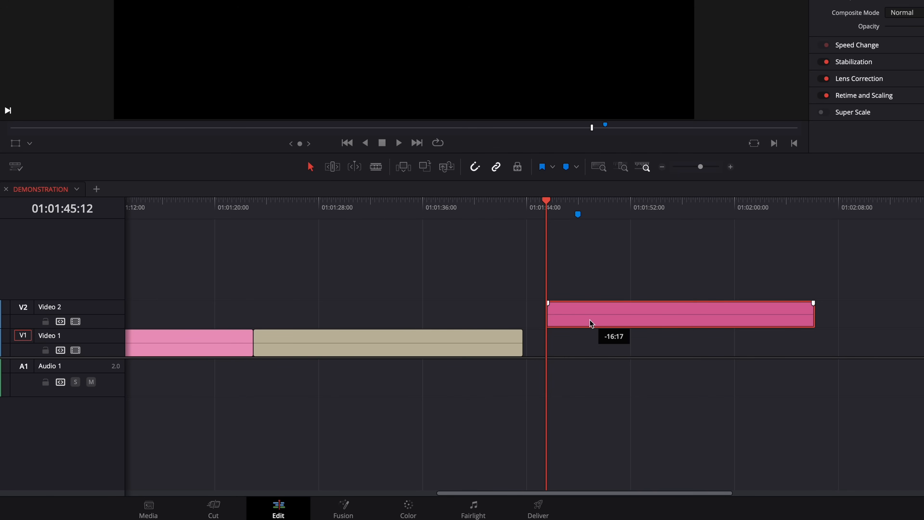
left_click_drag(591, 323, 566, 323)
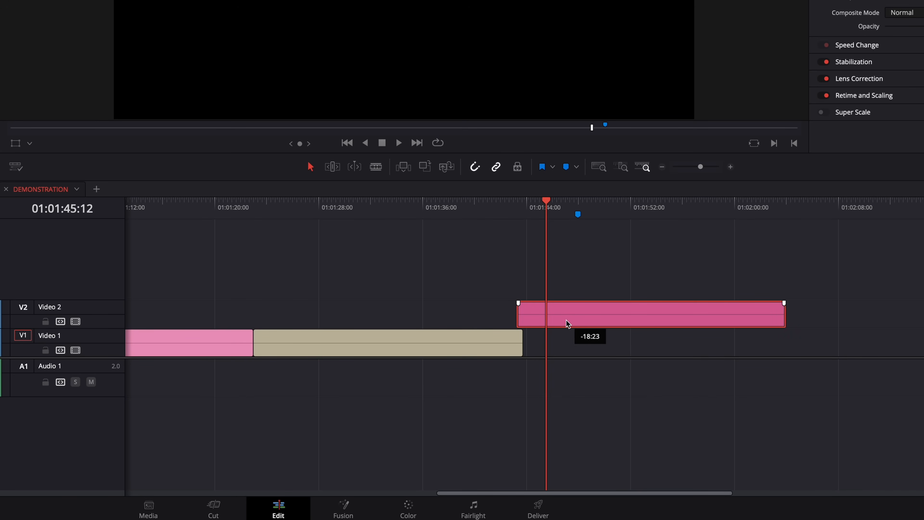
left_click_drag(566, 322, 563, 322)
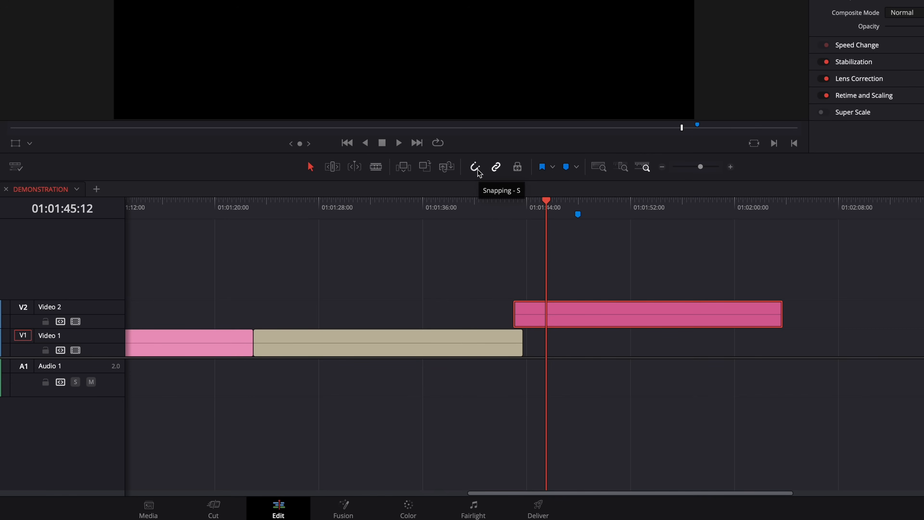
mouse_move(534, 277)
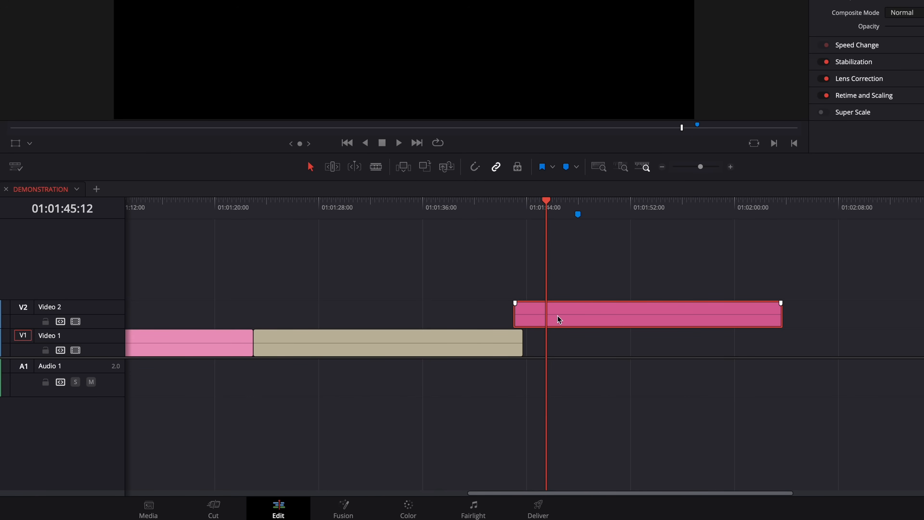
left_click_drag(559, 319, 616, 318)
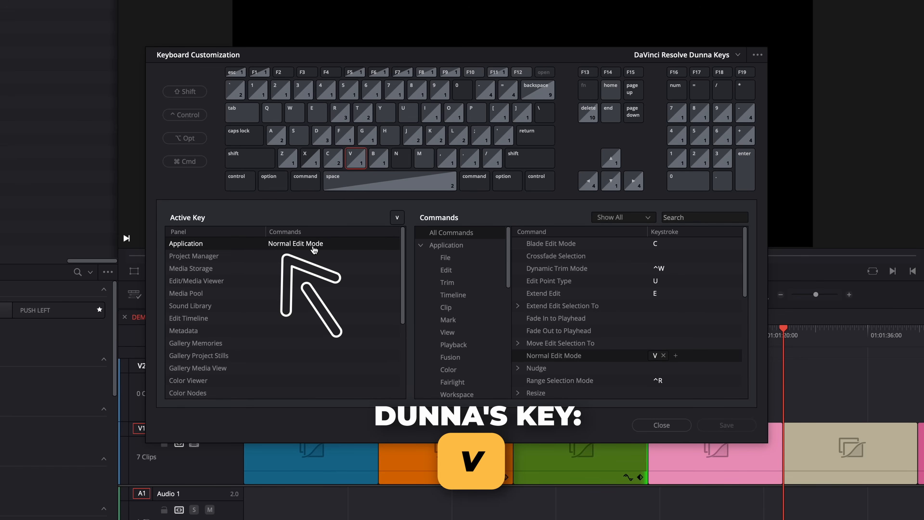
Check which key Normal Edit Mode is currently bound to
left_click(662, 425)
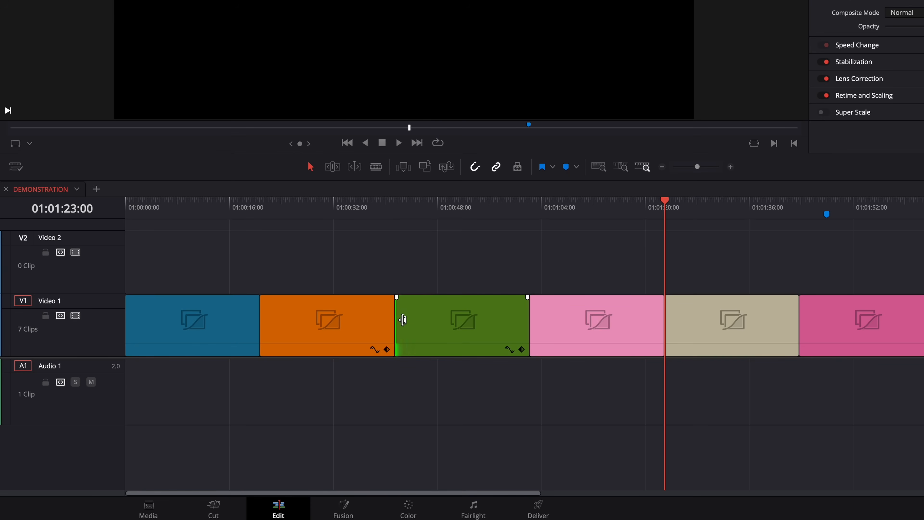
mouse_move(523, 320)
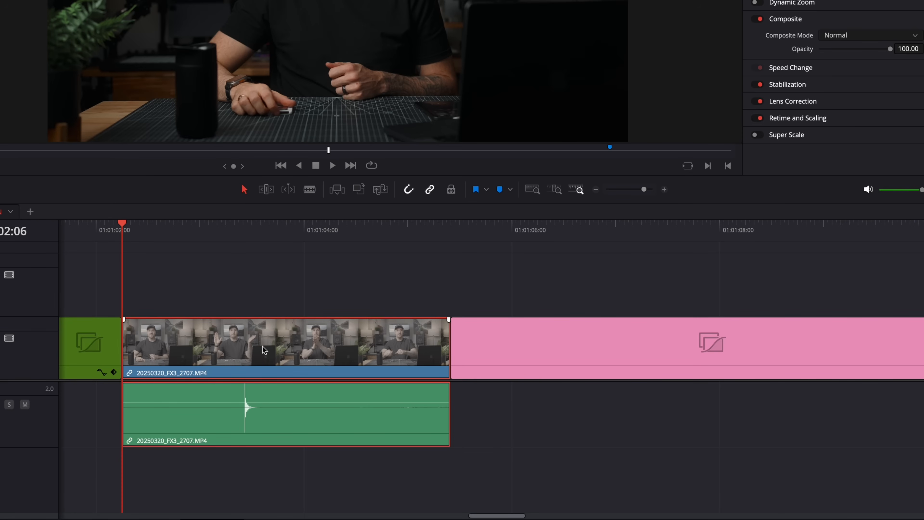
Slip the FX3 clip's footage about a second later, keeping its slot and length
left_click(266, 189)
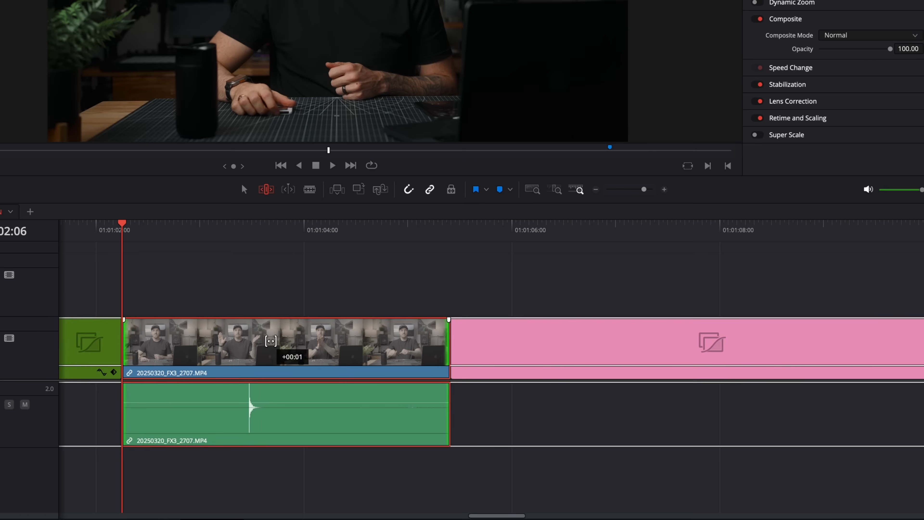
left_click_drag(293, 345, 407, 341)
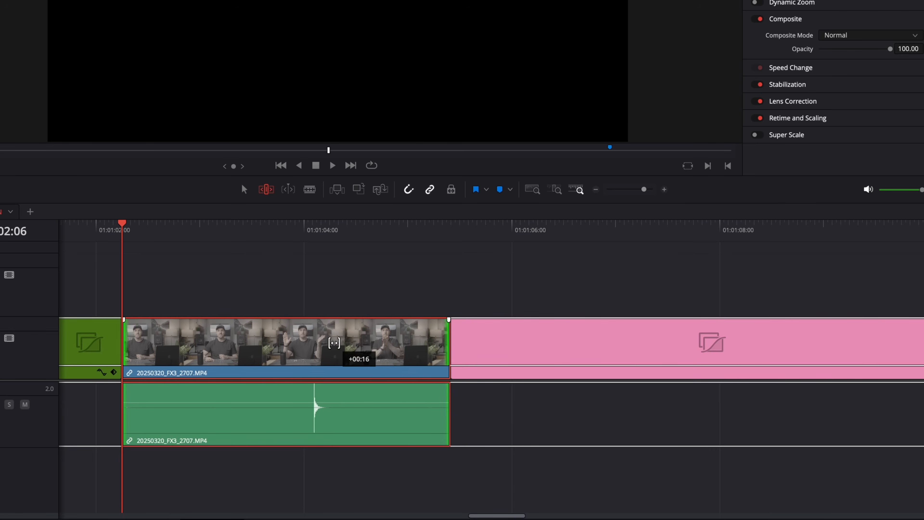
left_click_drag(334, 341, 159, 345)
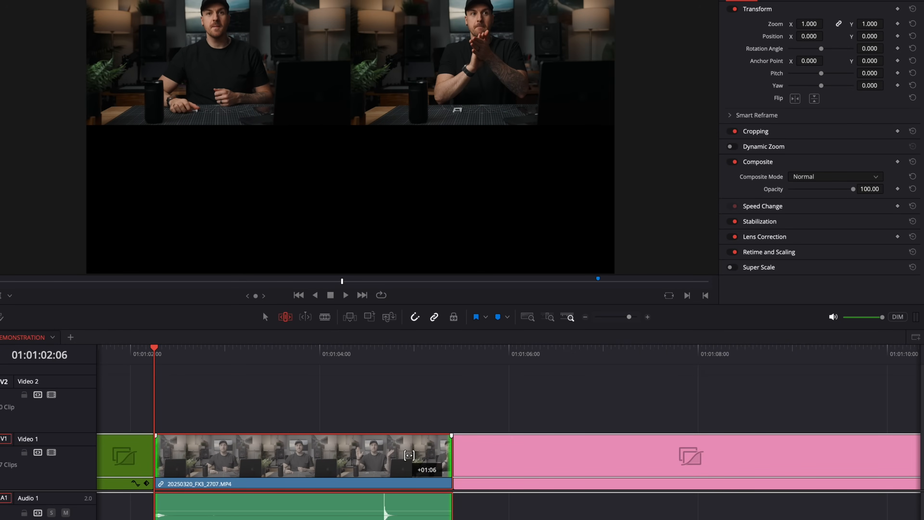
left_click_drag(409, 454, 167, 454)
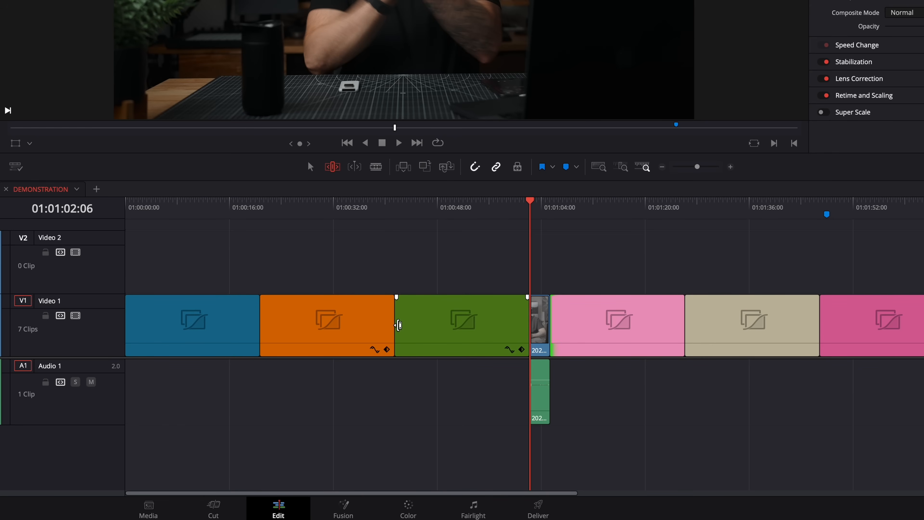
Drag the green clip's out point shorter, back out, then fine-tune it so following clips ripple up
left_click_drag(525, 323, 463, 324)
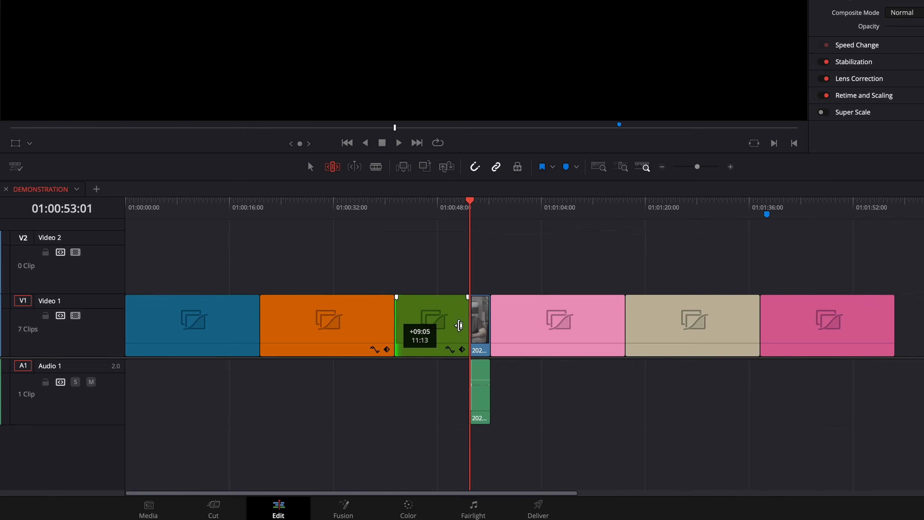
left_click_drag(468, 324, 633, 324)
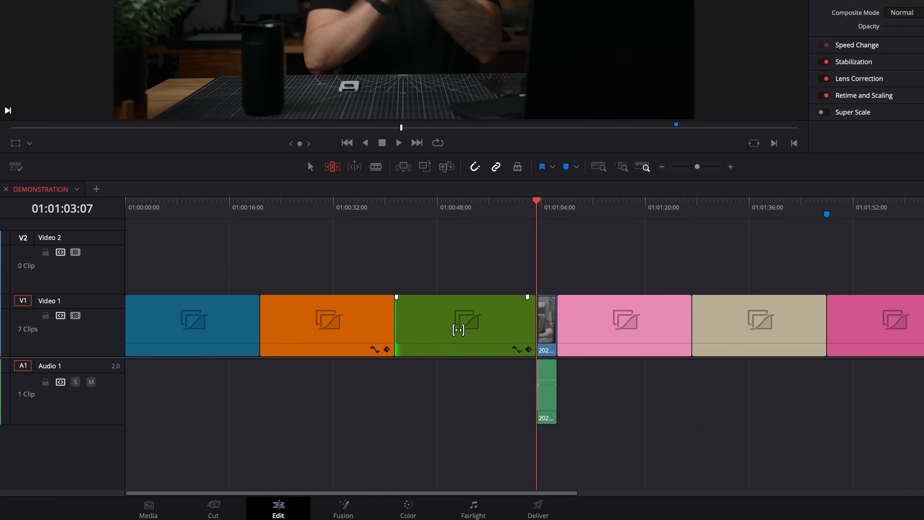
left_click_drag(533, 316, 512, 316)
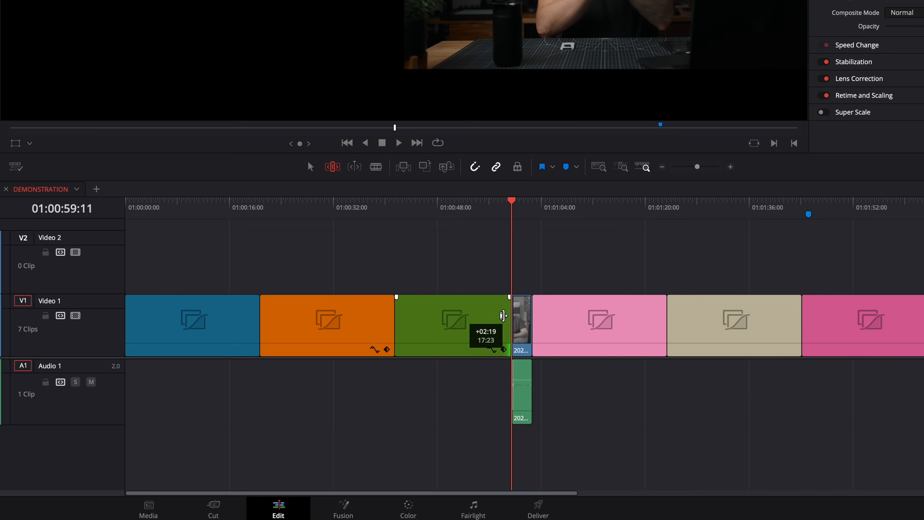
left_click_drag(508, 318, 499, 318)
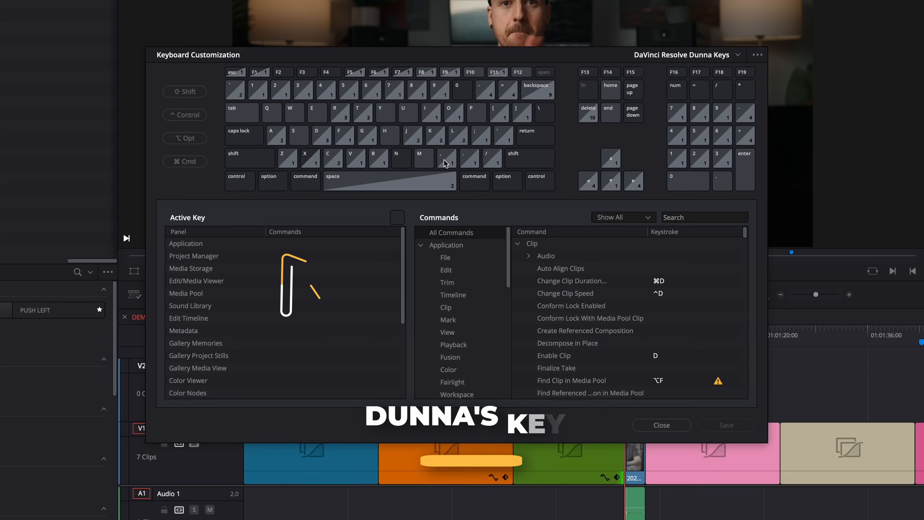
Confirm comma for One Frame Left and period for One Frame Right, then return to the timeline
left_click(447, 158)
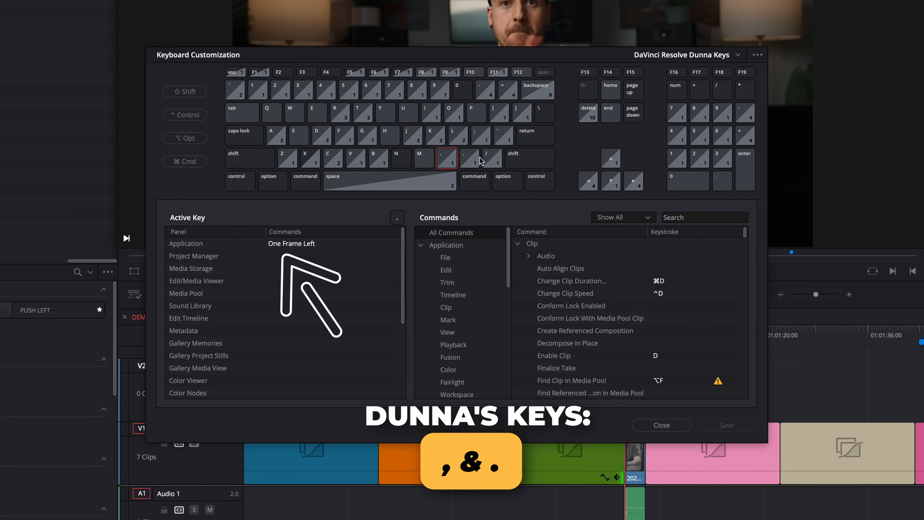
left_click(469, 157)
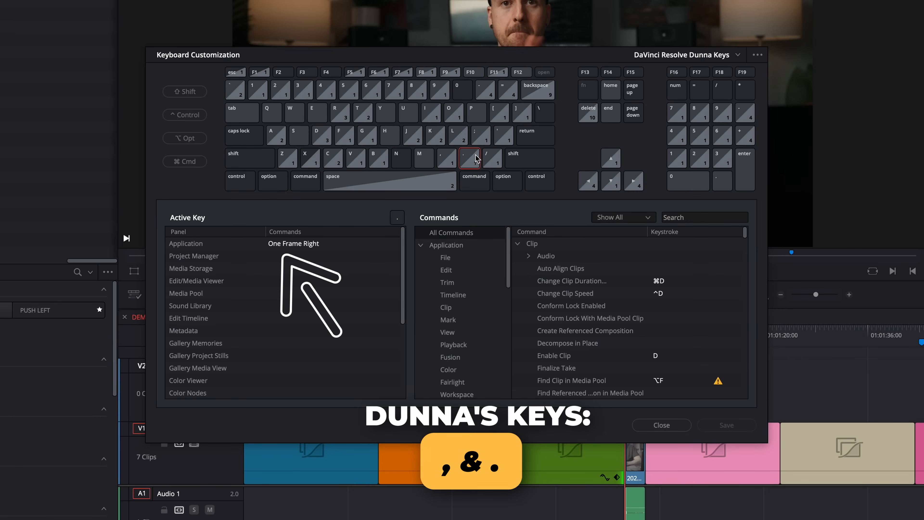
left_click(662, 425)
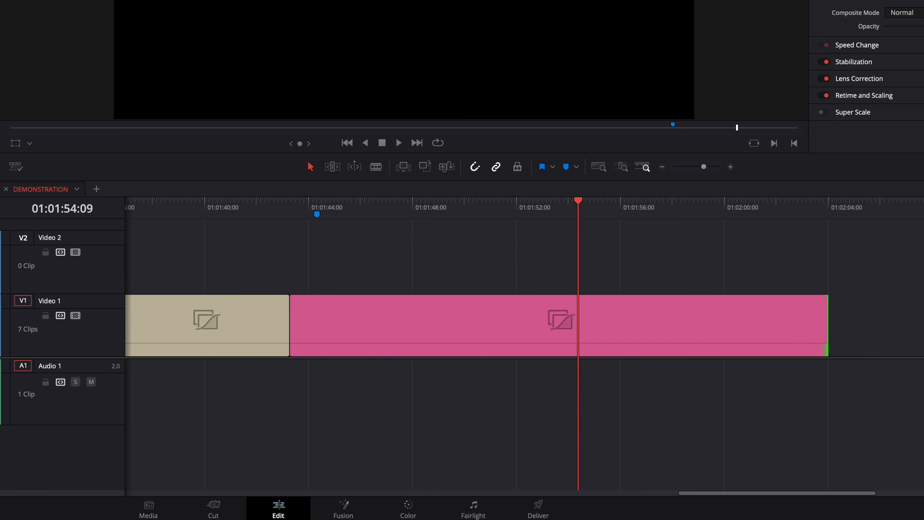
mouse_move(882, 392)
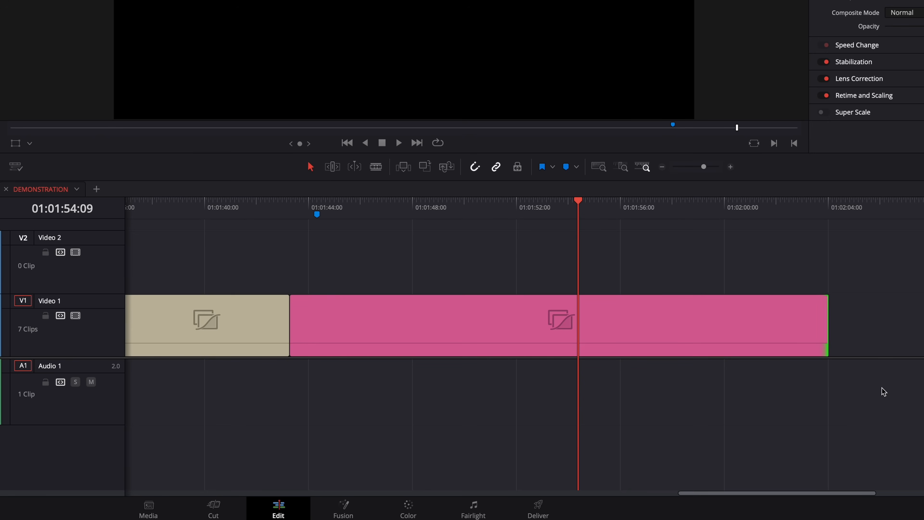